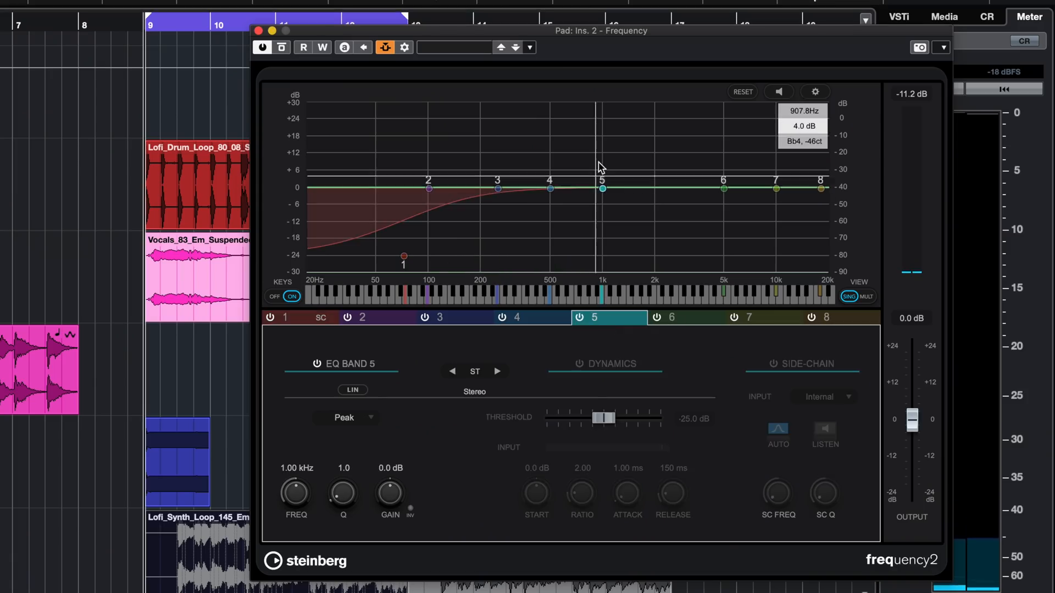
Drag band 5's node to about 1.18 kHz near 0 dB on the Pad track's EQ curve
left_click_drag(599, 187, 615, 188)
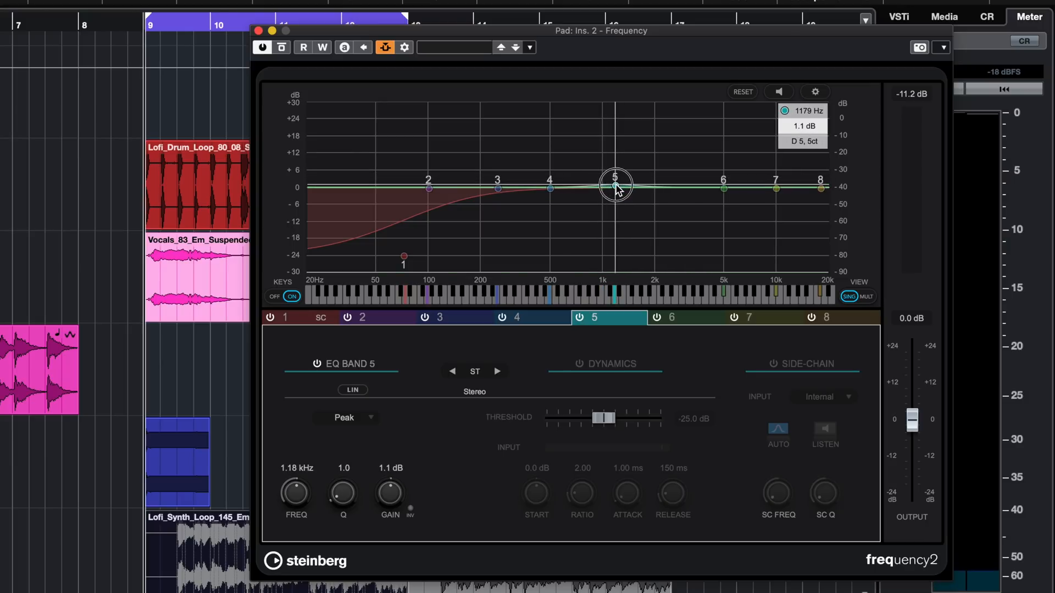
left_click_drag(614, 183, 614, 189)
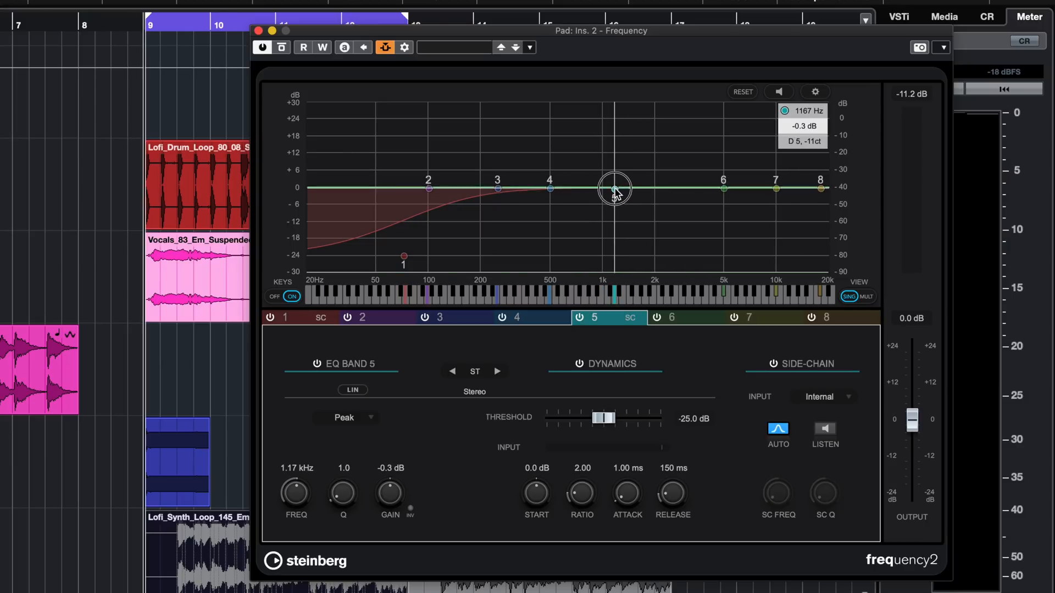
left_click_drag(614, 189, 614, 187)
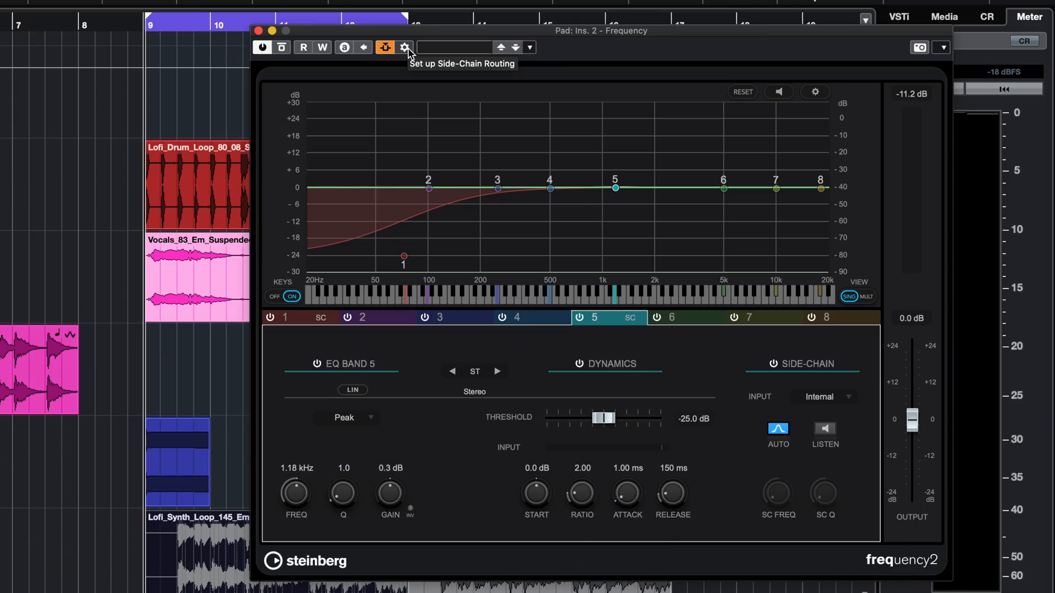
Route the Vocals track into side-chain input 2 of Frequency 2
left_click(405, 48)
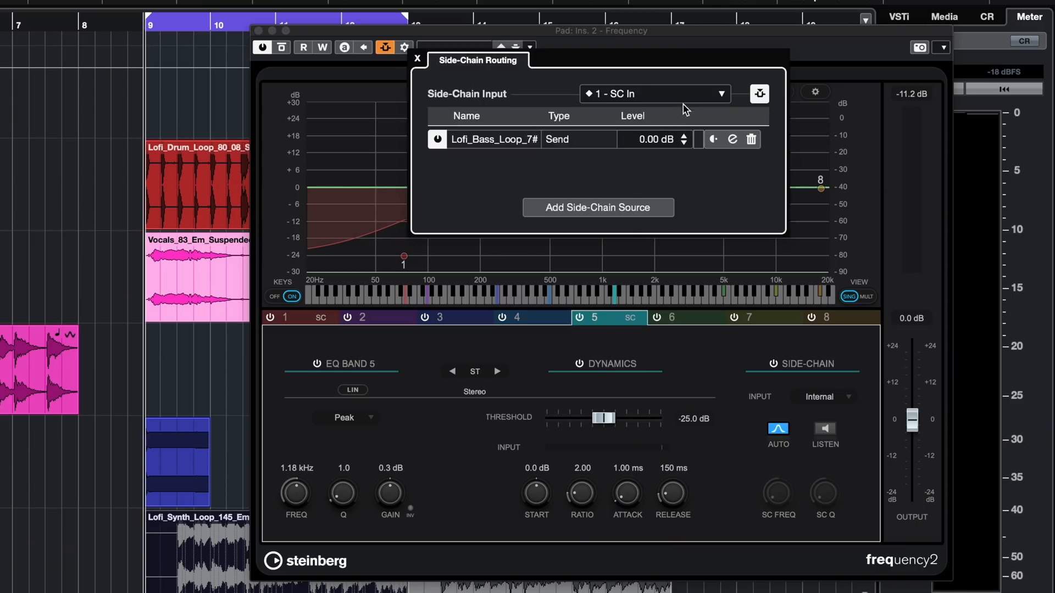
left_click(653, 93)
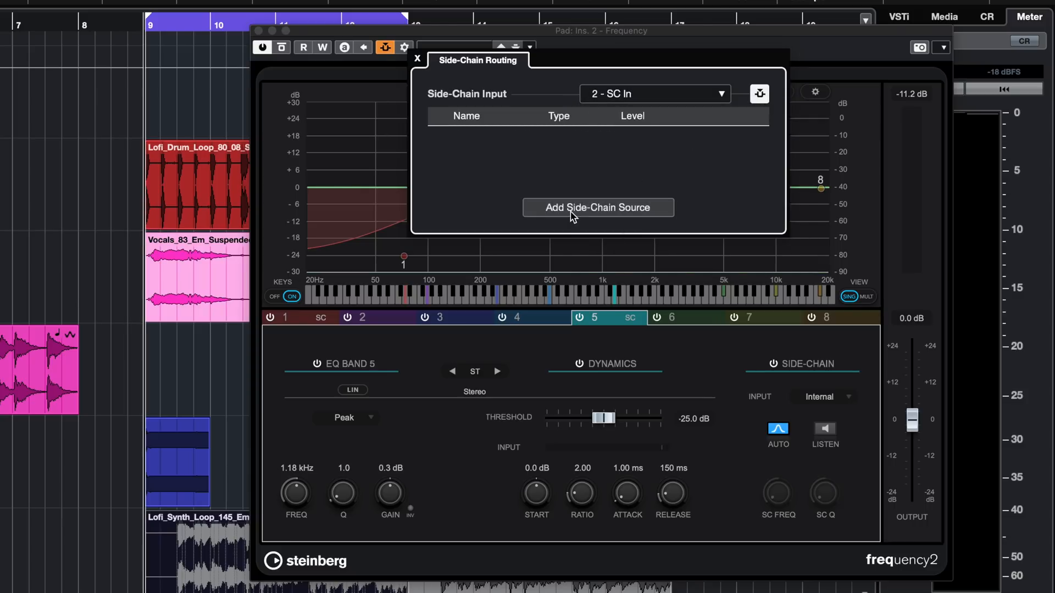
left_click(598, 208)
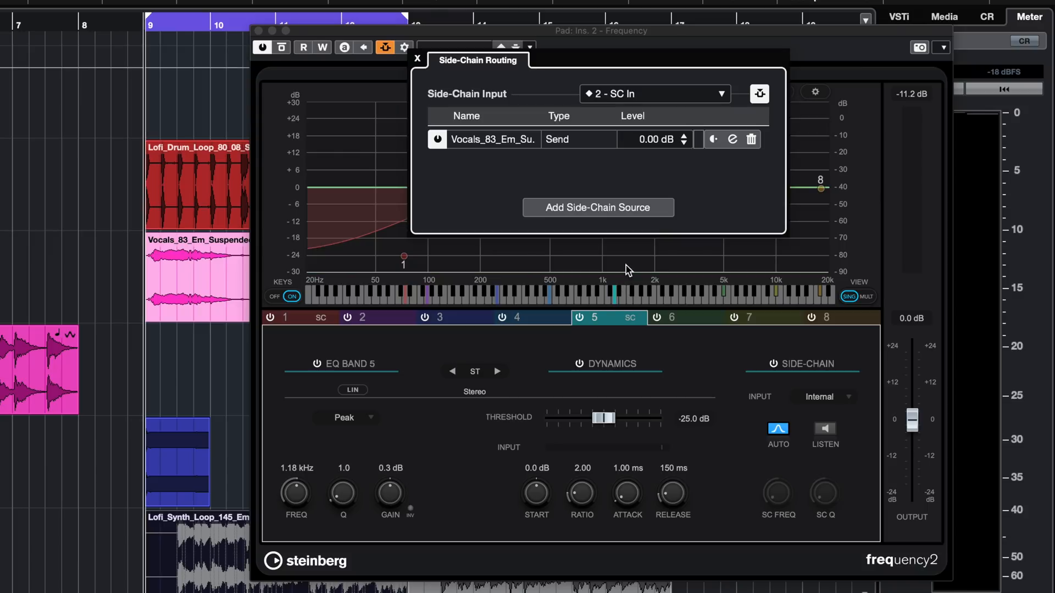
left_click(417, 60)
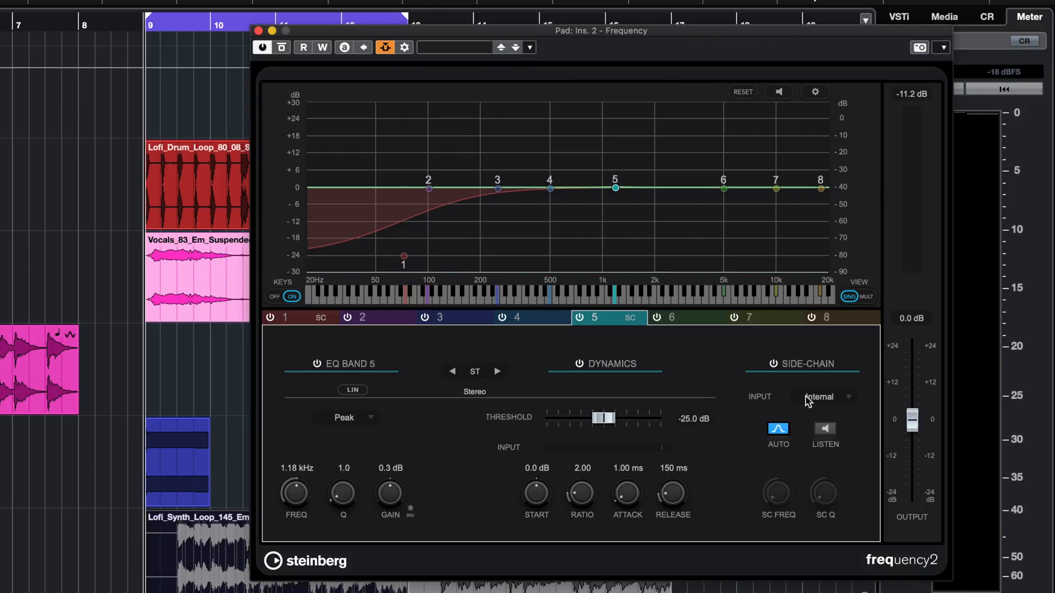
Set band 5's side-chain input to Side-Chain 2 and its dynamics threshold to -35 dB
left_click(822, 397)
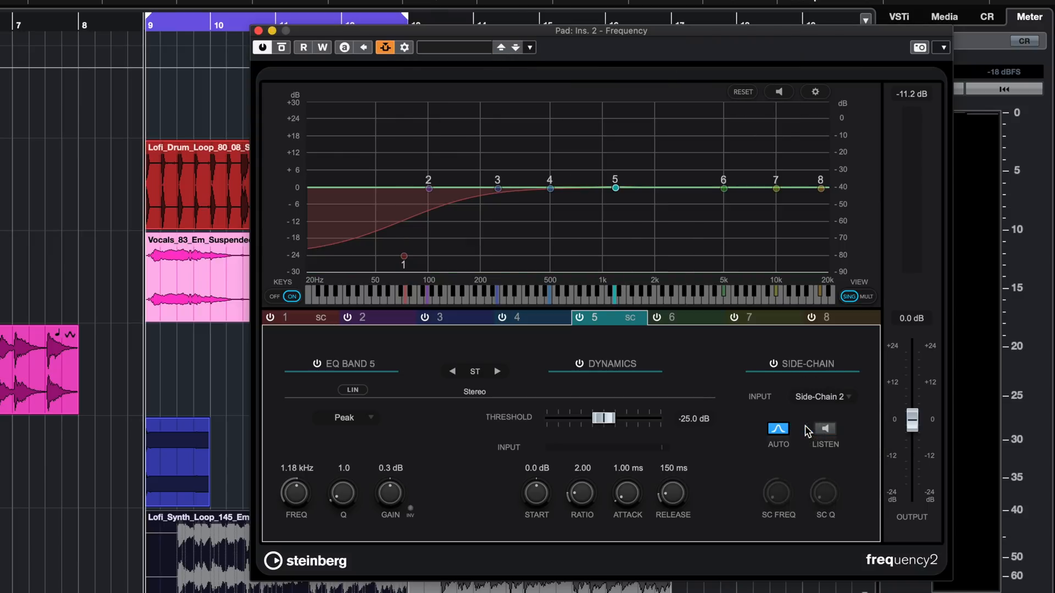
mouse_move(632, 168)
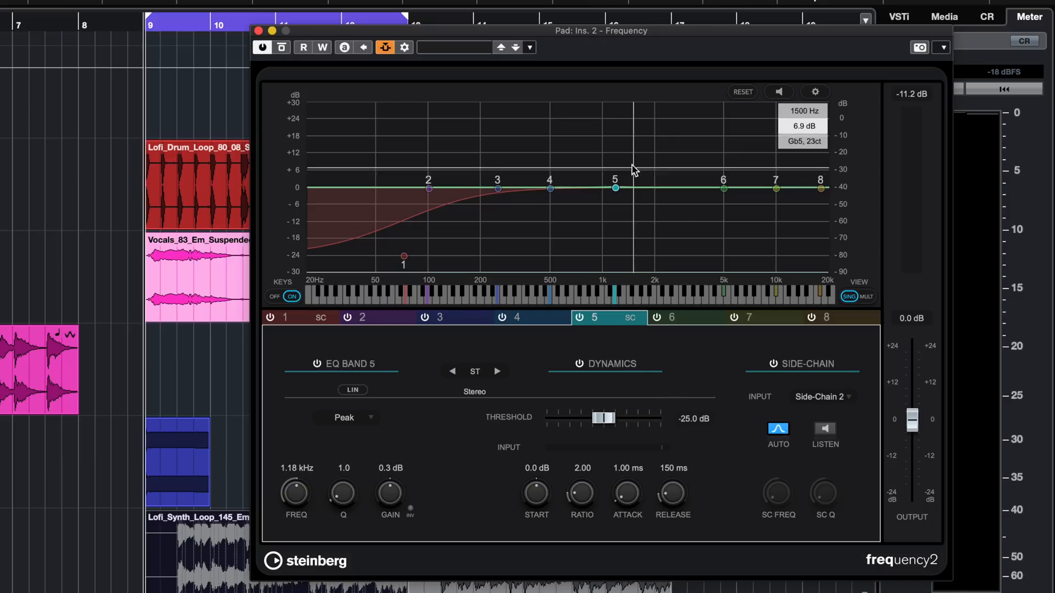
mouse_move(605, 419)
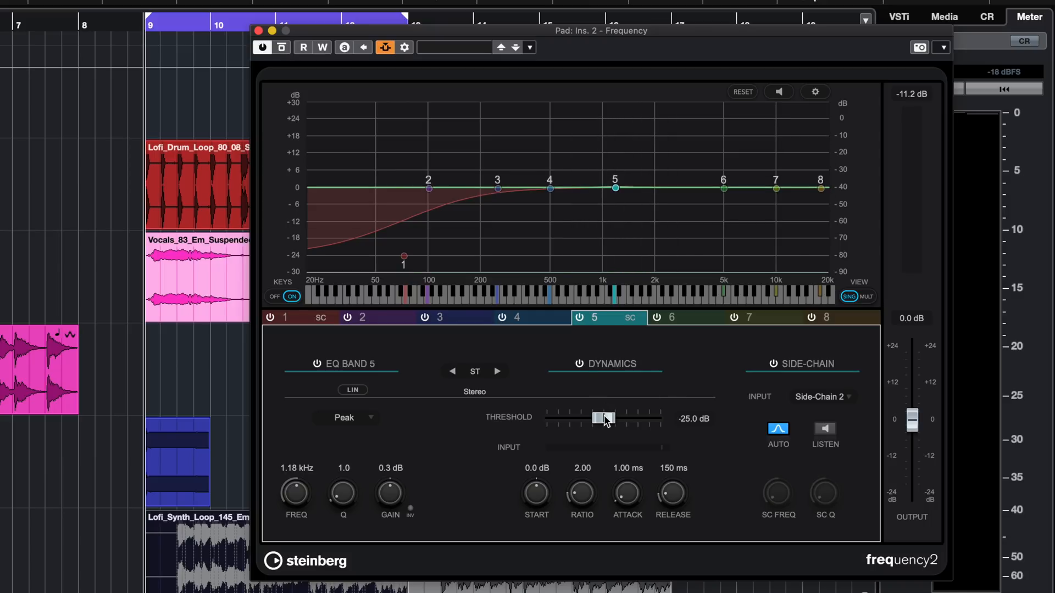
mouse_move(401, 179)
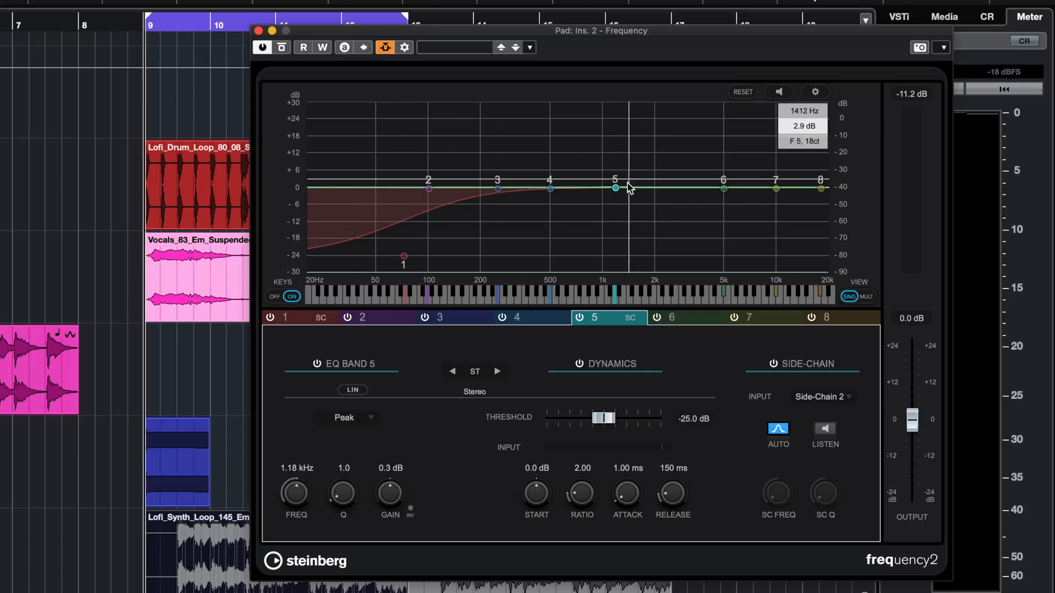
mouse_move(590, 302)
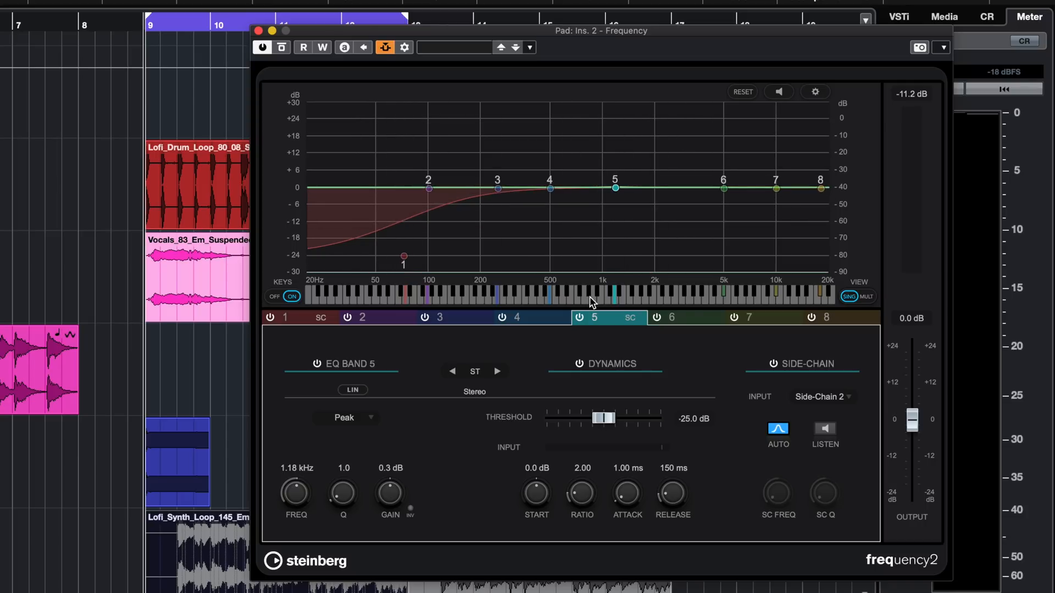
mouse_move(496, 375)
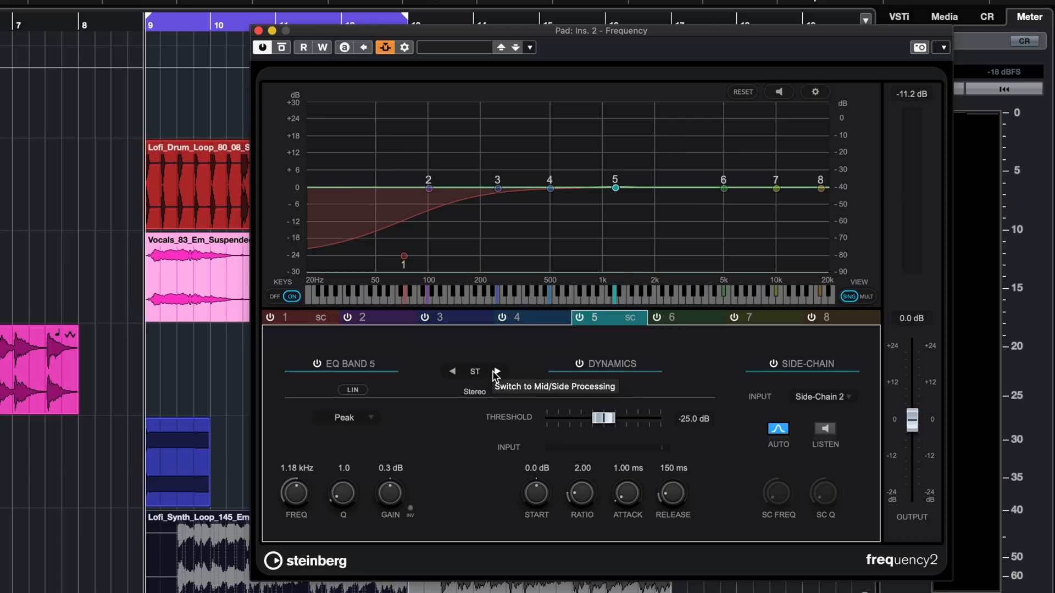
left_click_drag(602, 419, 577, 418)
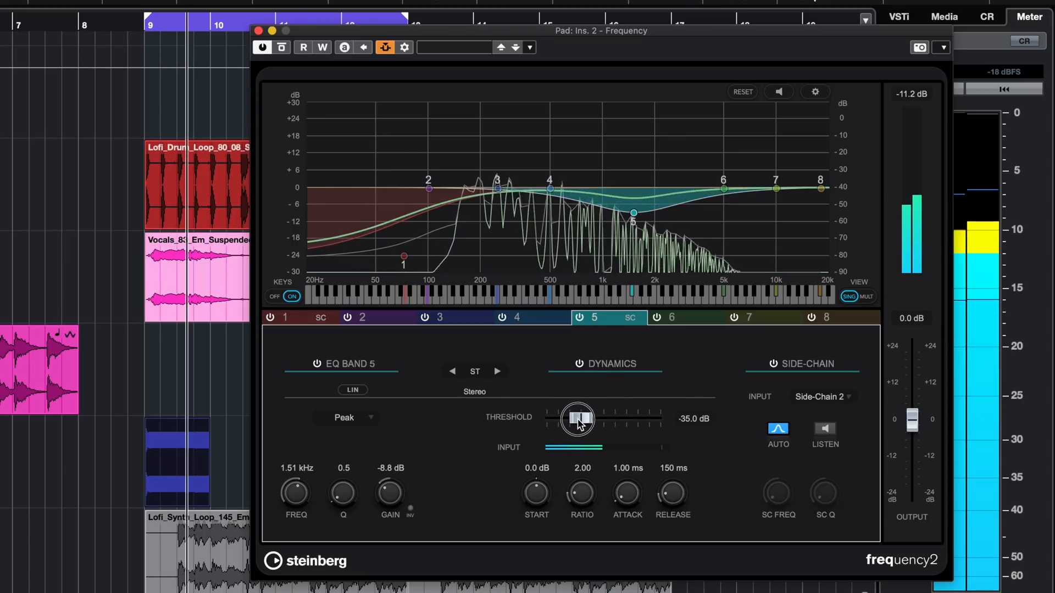